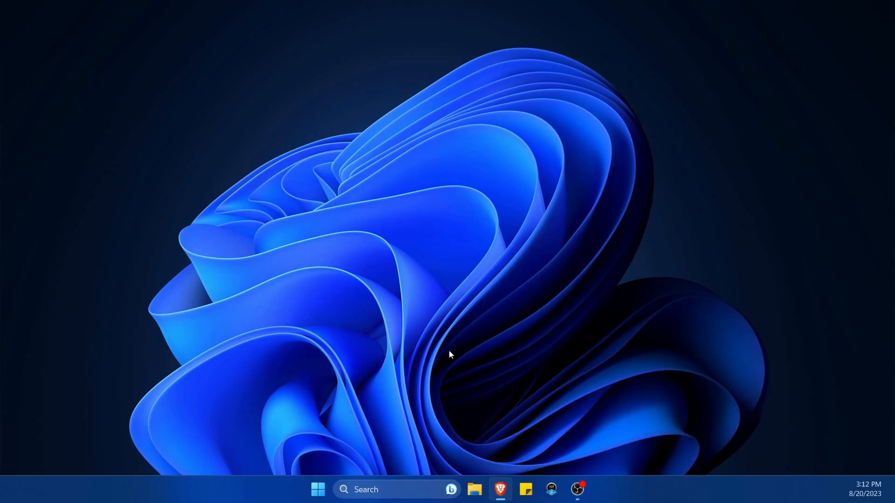
- Search for "powershell" from the taskbar and launch Windows PowerShell
text(powershell)
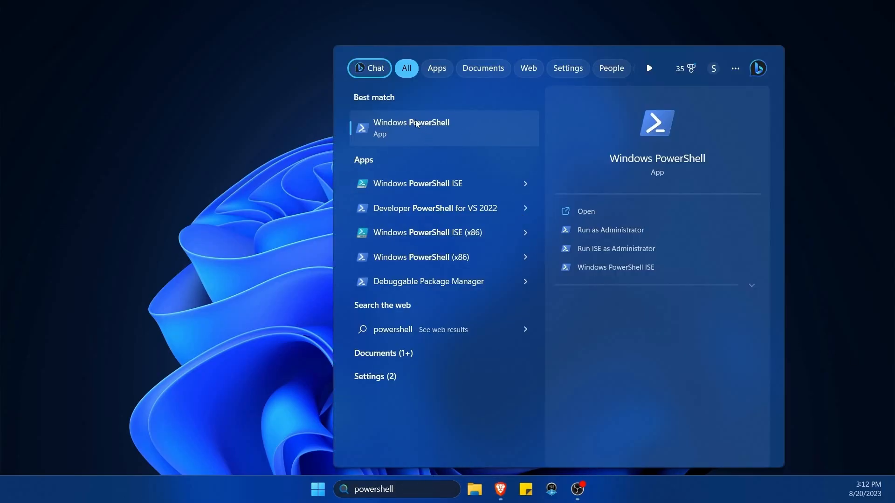
click(417, 128)
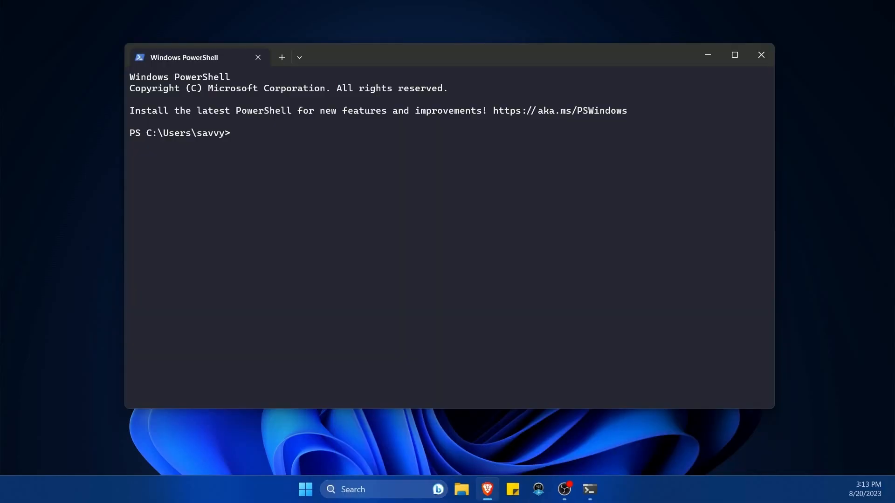
mouse_move(214, 166)
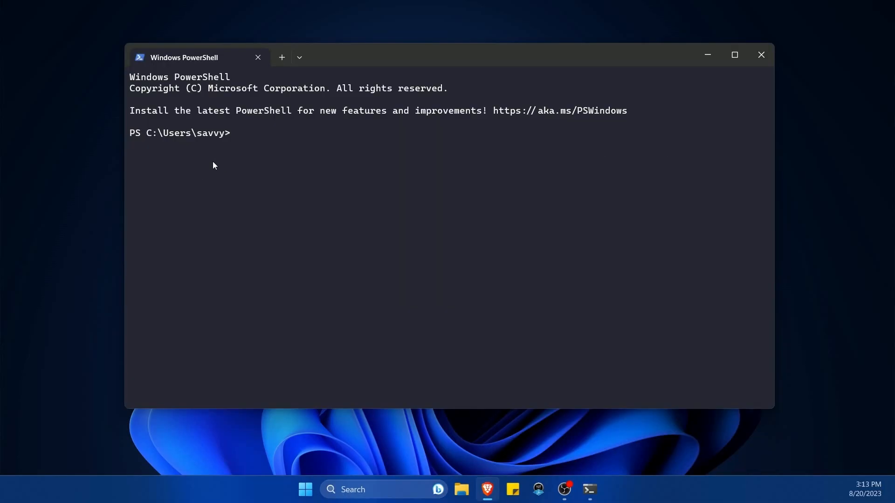
mouse_move(152, 134)
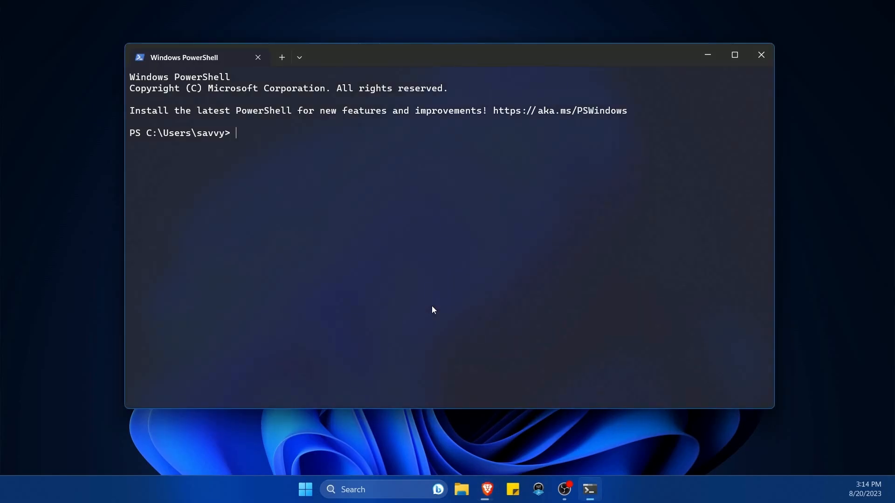
- Enter the Get-FileHash cmdlet name at the prompt without running it
text(Get-File)
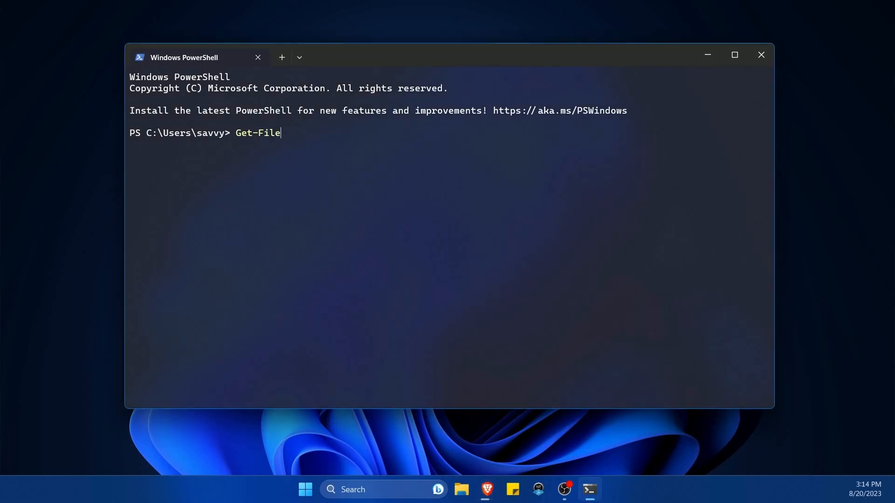
text(Hash)
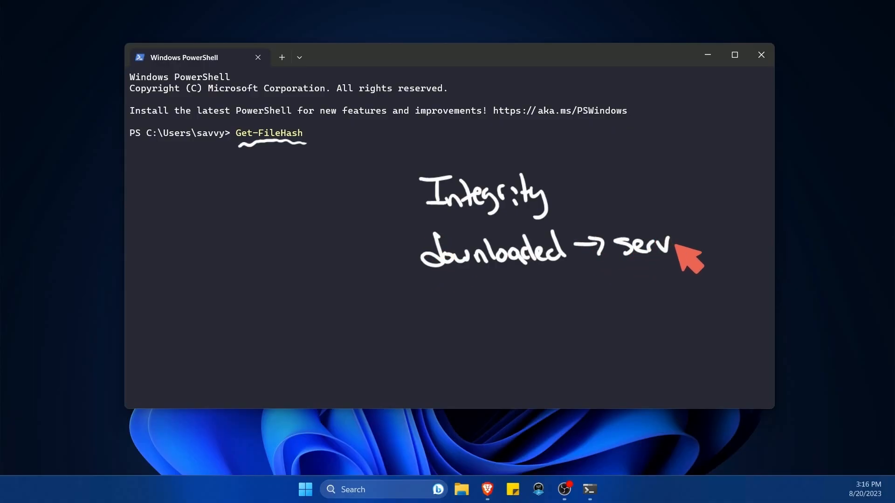
mouse_move(654, 305)
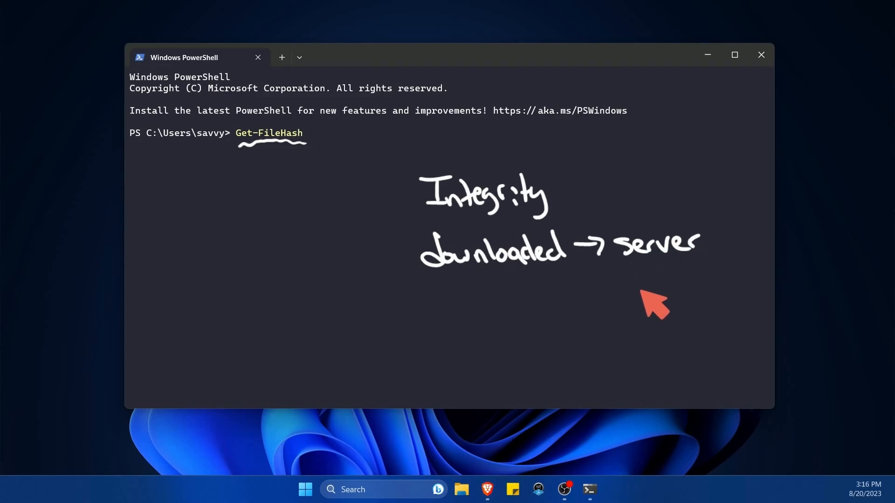
mouse_move(490, 308)
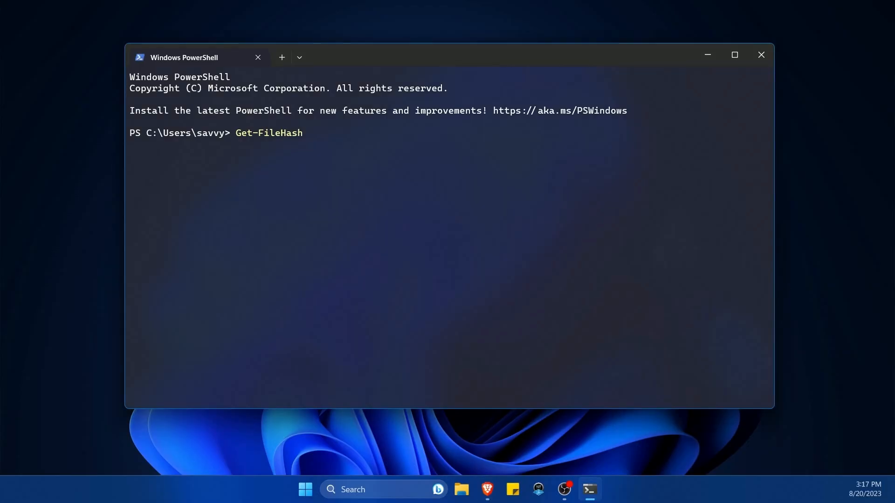
- Point Get-FileHash at C:\Users\Savy\Downloads\kali-linux-2023.2a-installer-amd64.iso
text(C:)
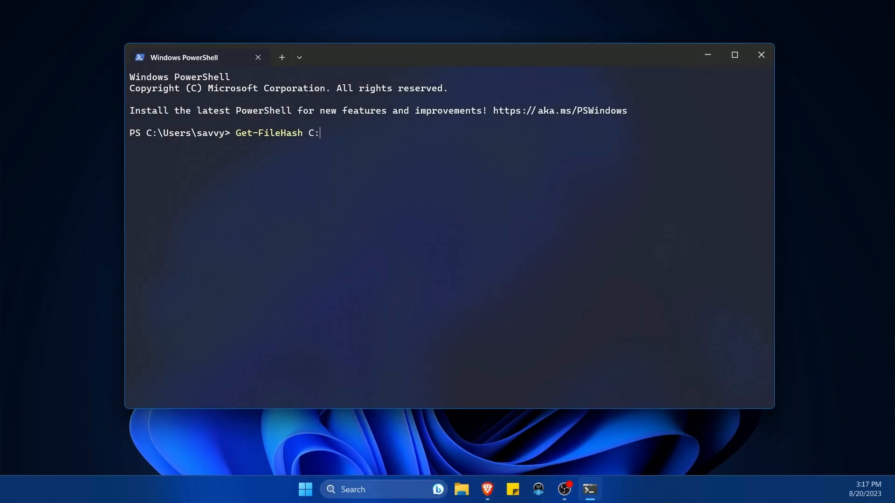
text(Users\)
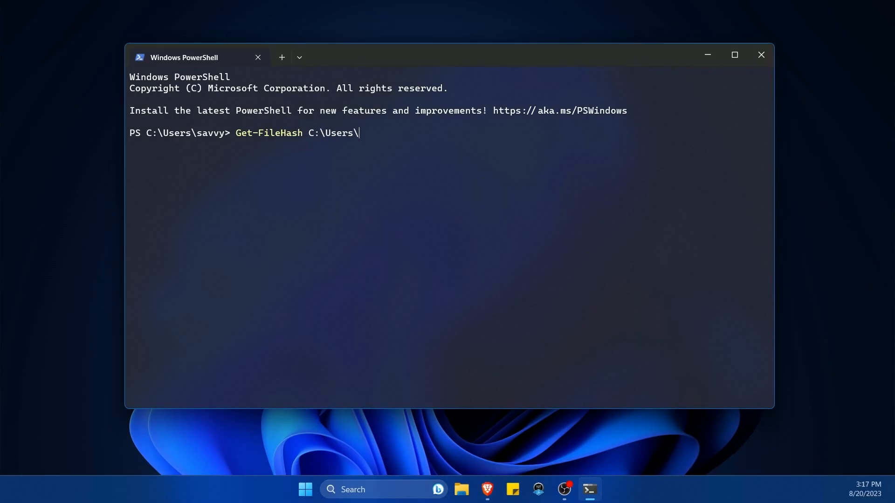
text(Savy)
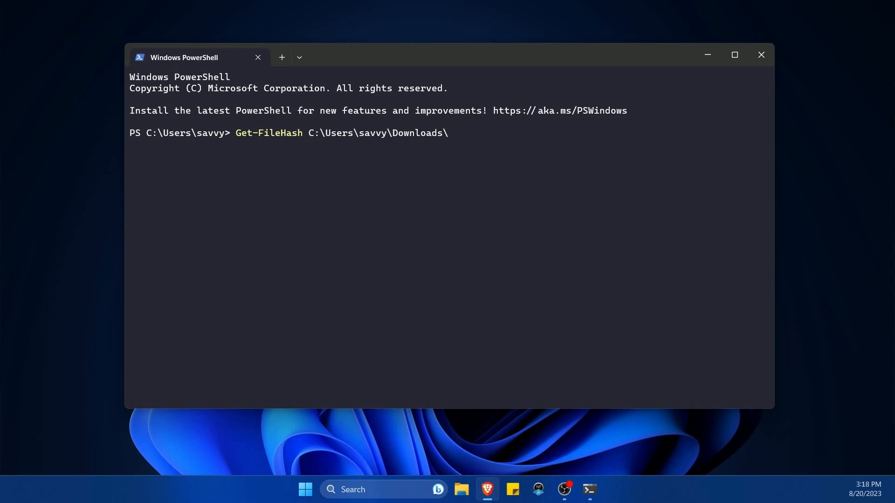
text(k)
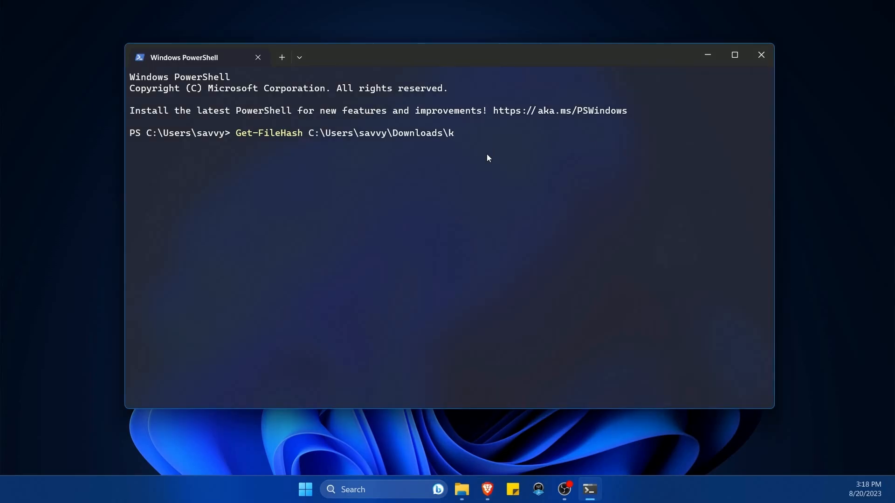
text(ali-linux-2023.2a-installer-amd64.iso)
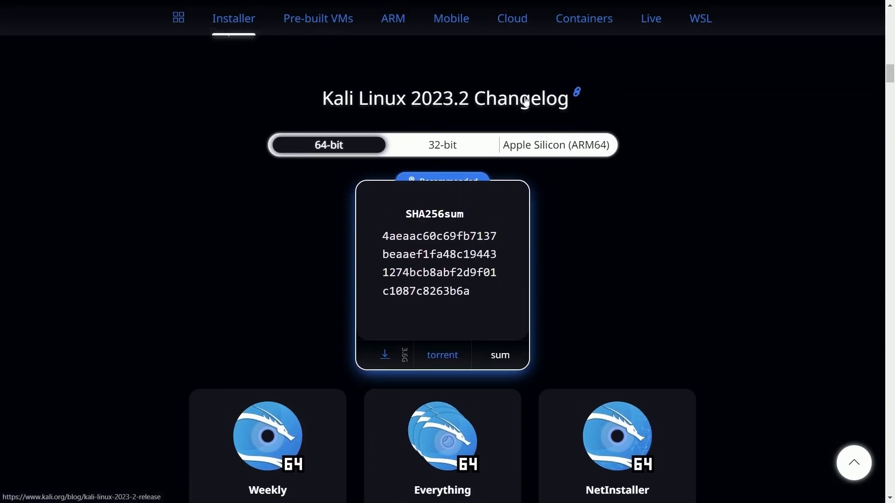
- Select the published SHA256sum in the 64-bit installer card on the Kali page
scroll(down, 3)
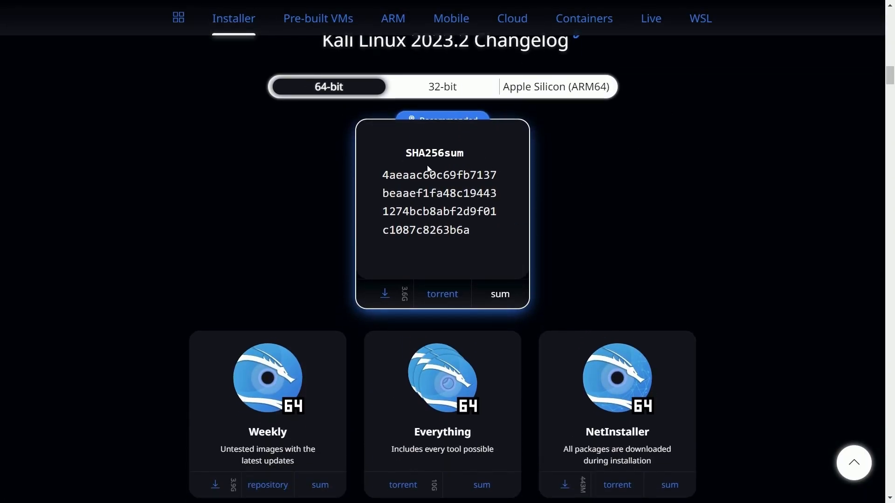
double_click(417, 153)
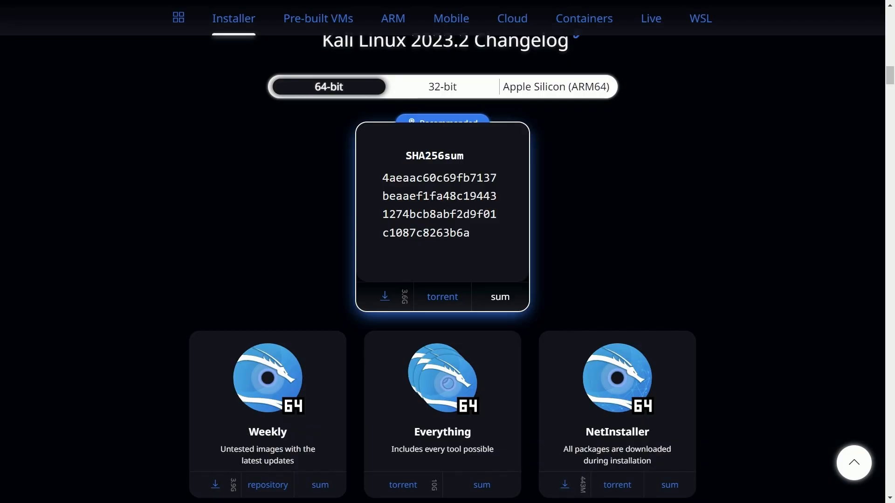
triple_click(439, 205)
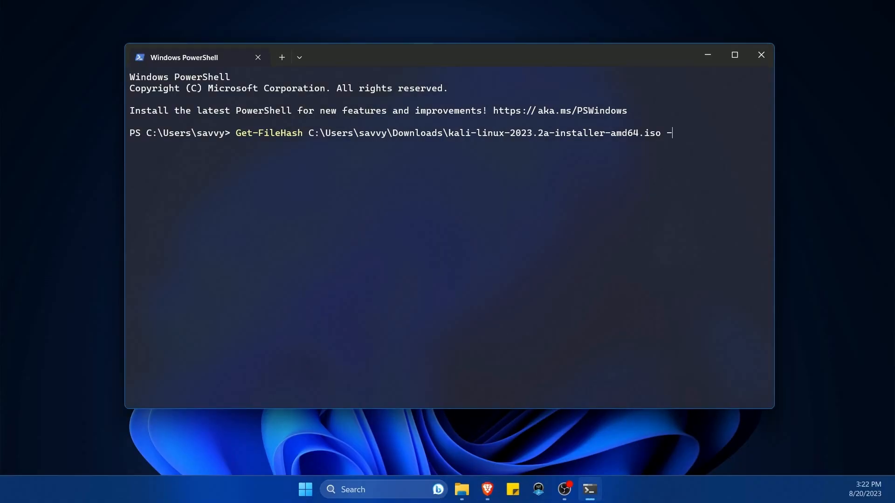
- Run Get-FileHash with -A SHA256 to output the ISO's SHA256 hash
text(A)
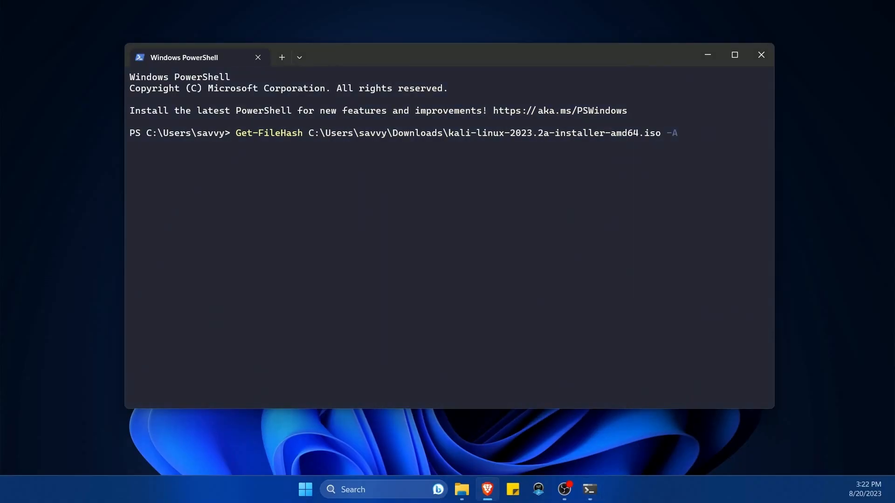
text(SHA)
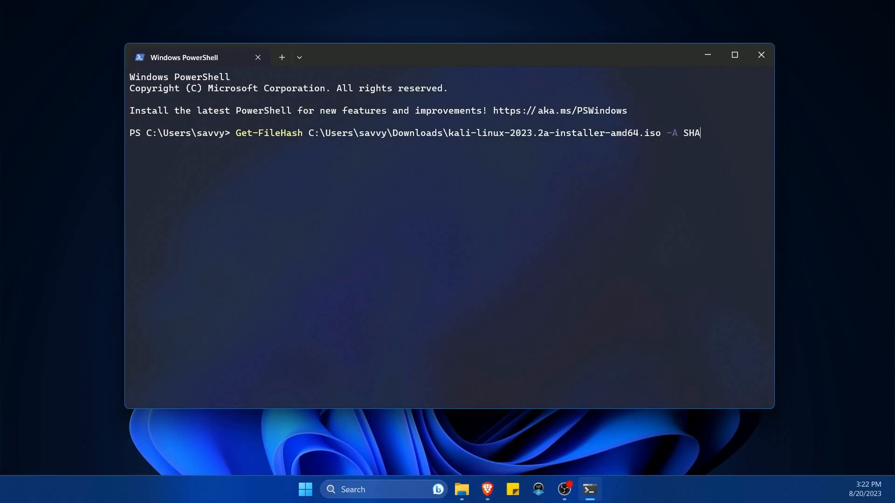
text(256)
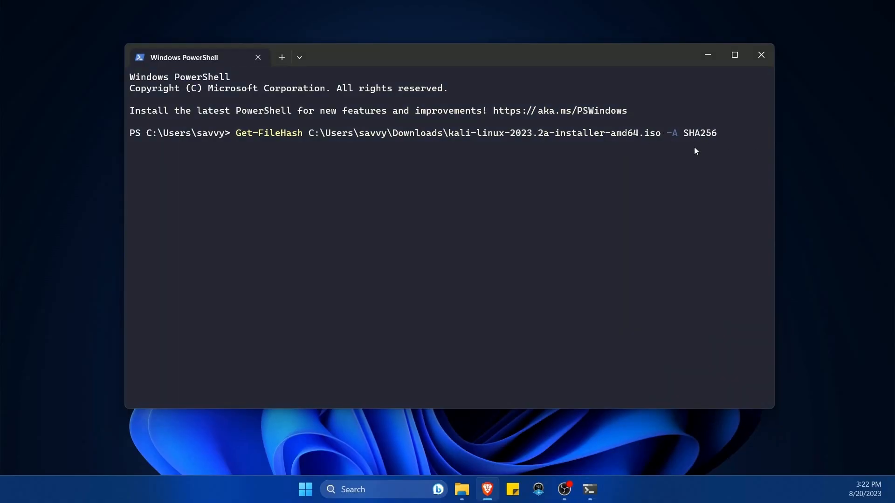
mouse_move(687, 144)
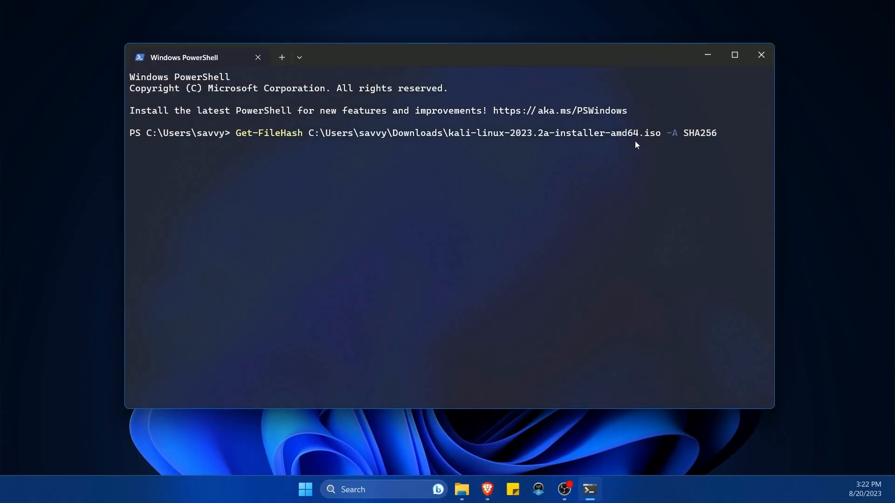
key(Enter)
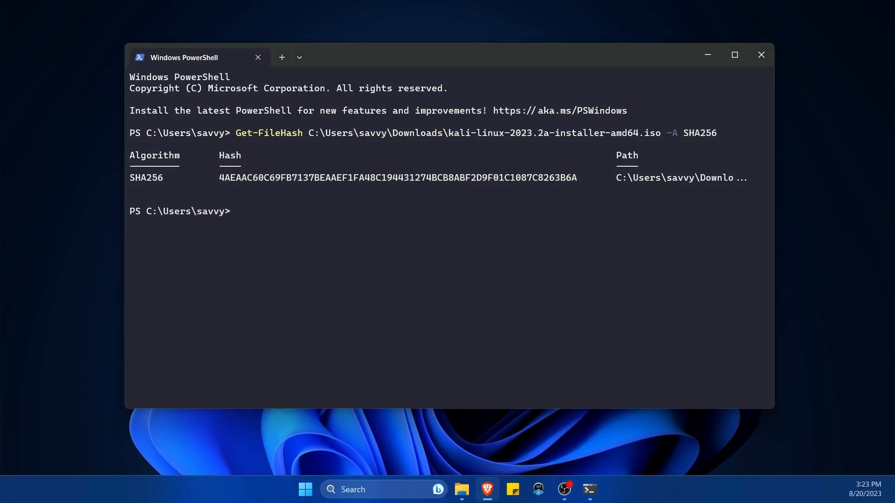
mouse_move(129, 182)
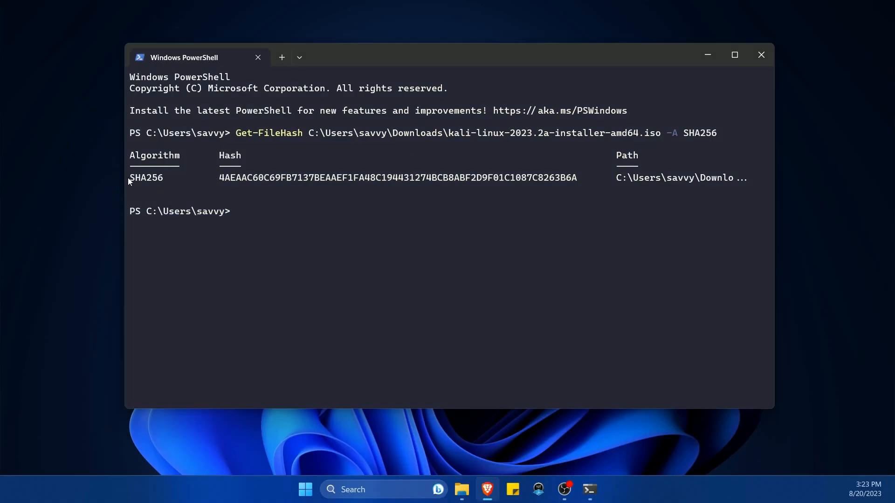
mouse_move(262, 185)
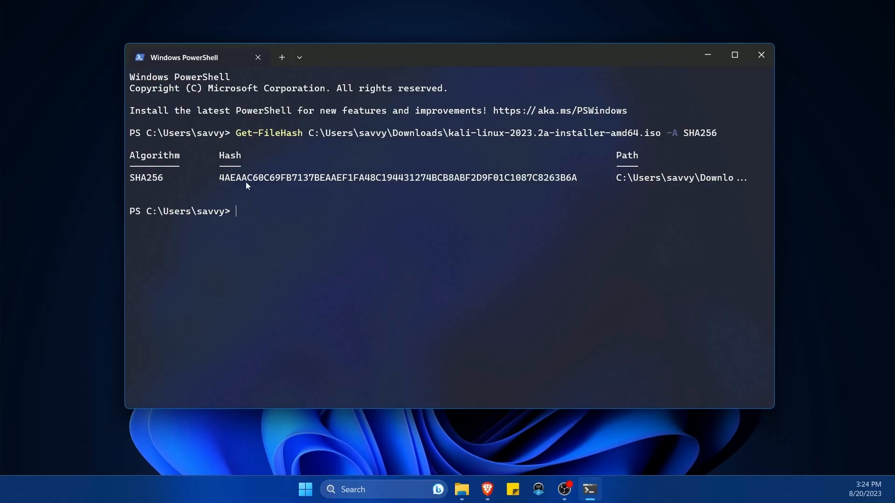
mouse_move(565, 171)
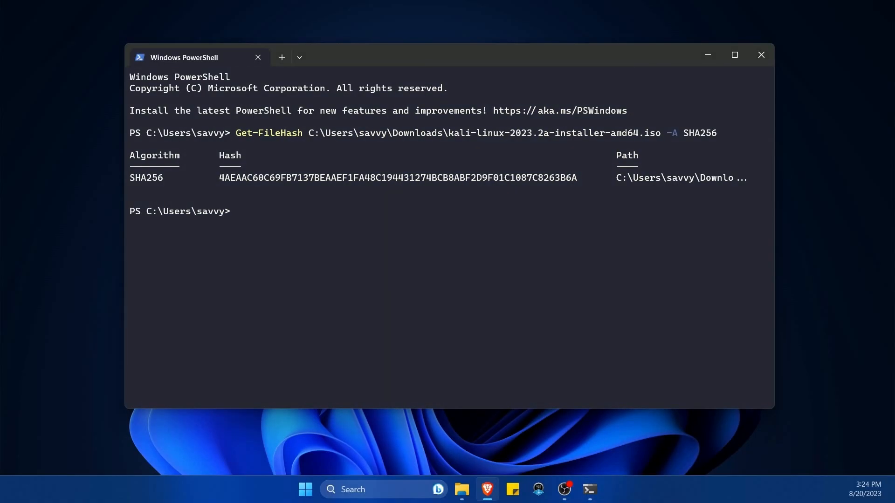
mouse_move(640, 155)
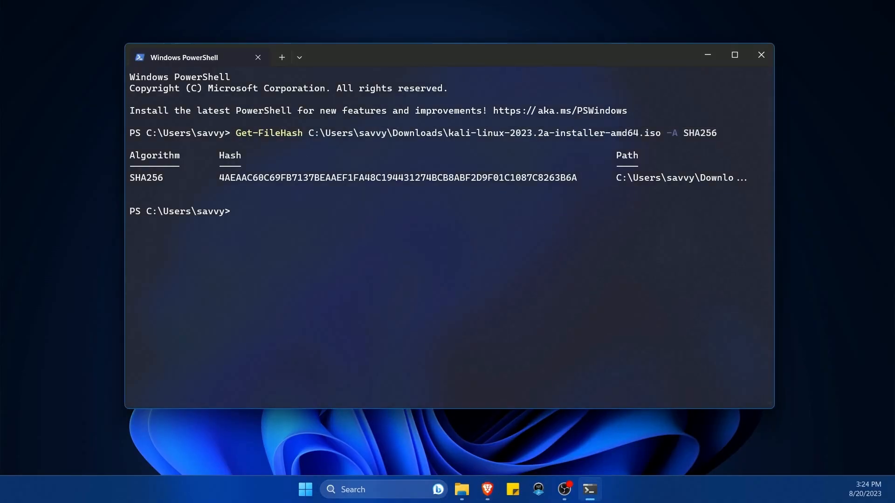
- Write Get-FileHash -A with the algorithm list SHA1,SHA256,SHA384,SHA512,MD5
text(Get-)
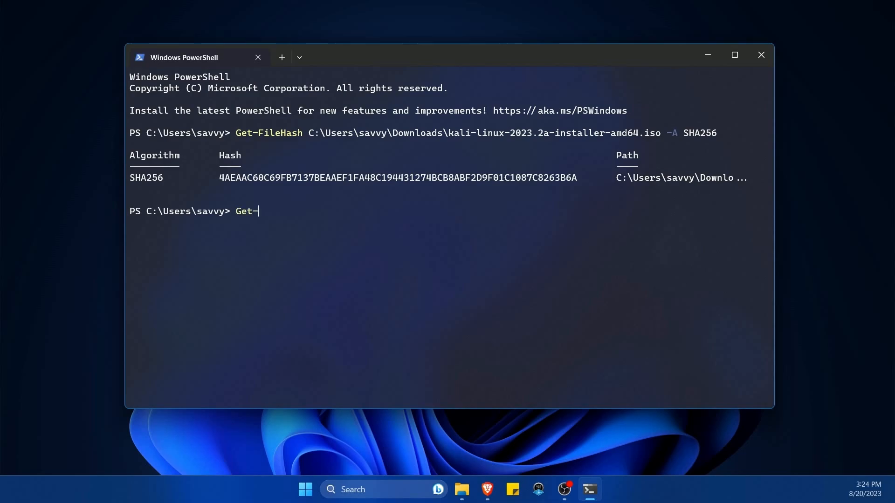
text(FileHash -A)
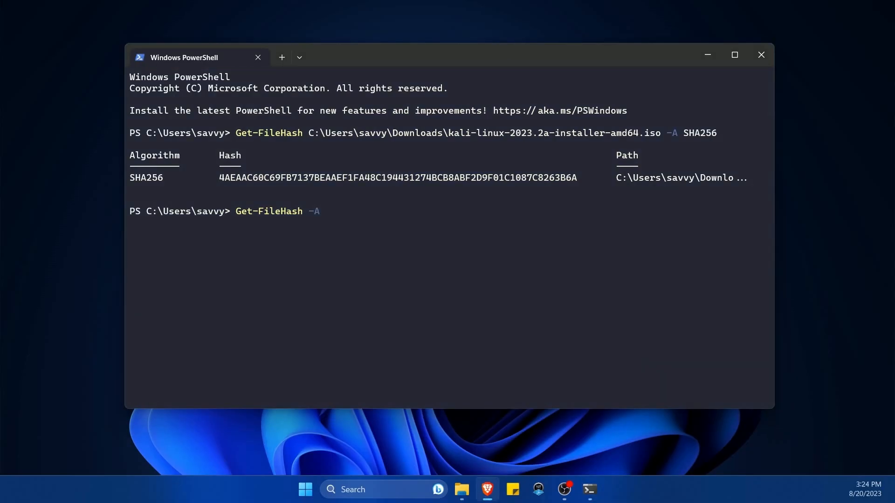
text(SH)
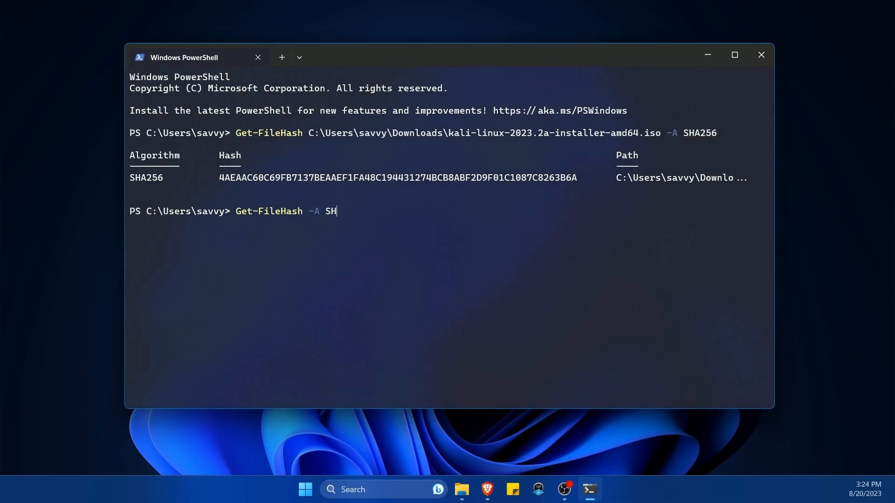
text(A1)
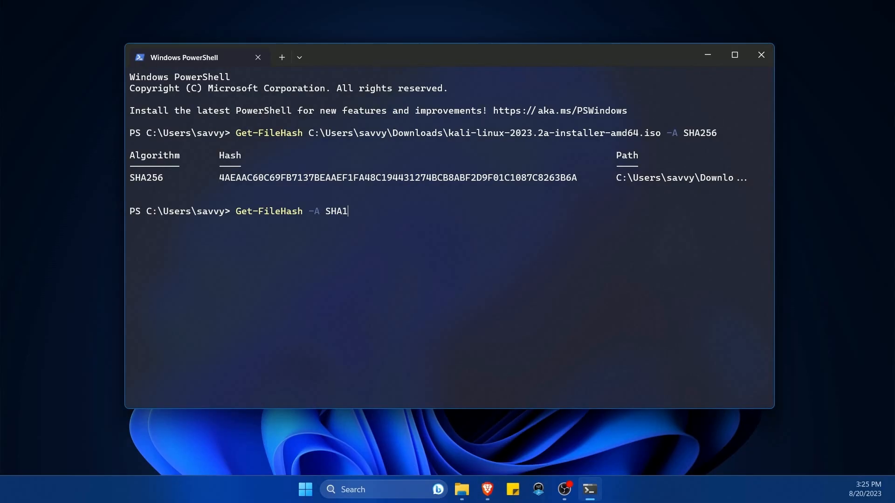
text(,SHA)
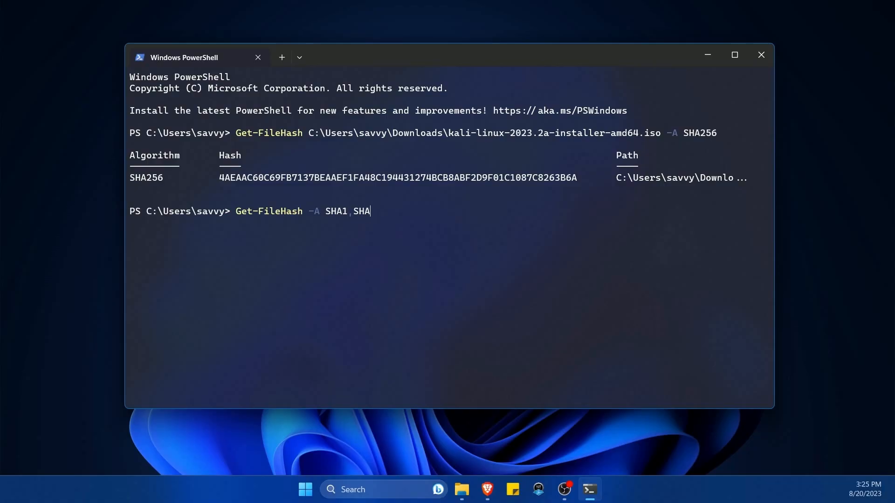
text(256,S)
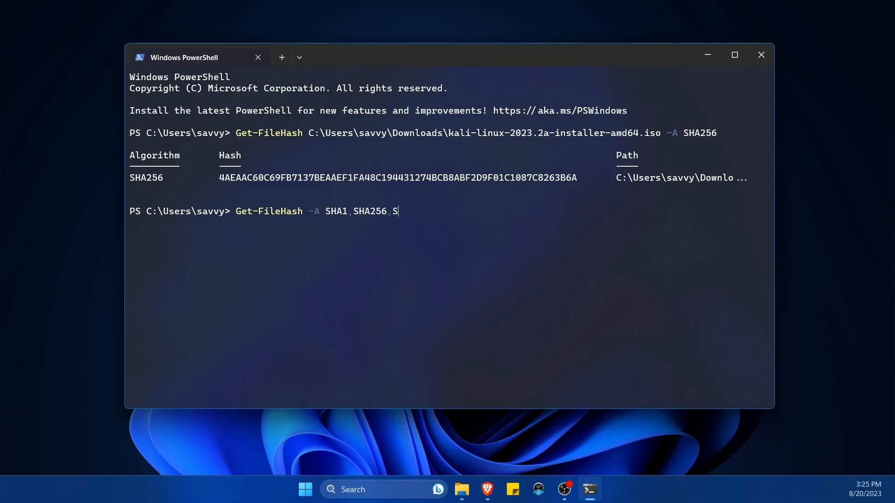
text(HA384)
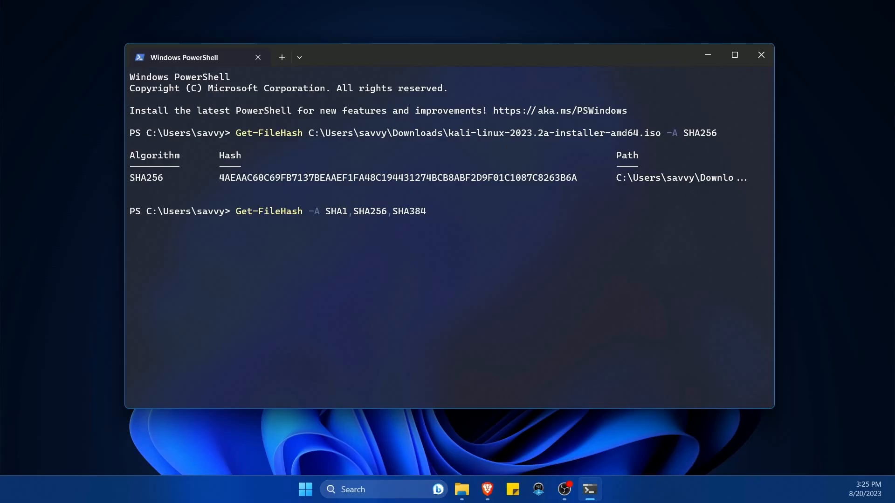
text(,SHA51)
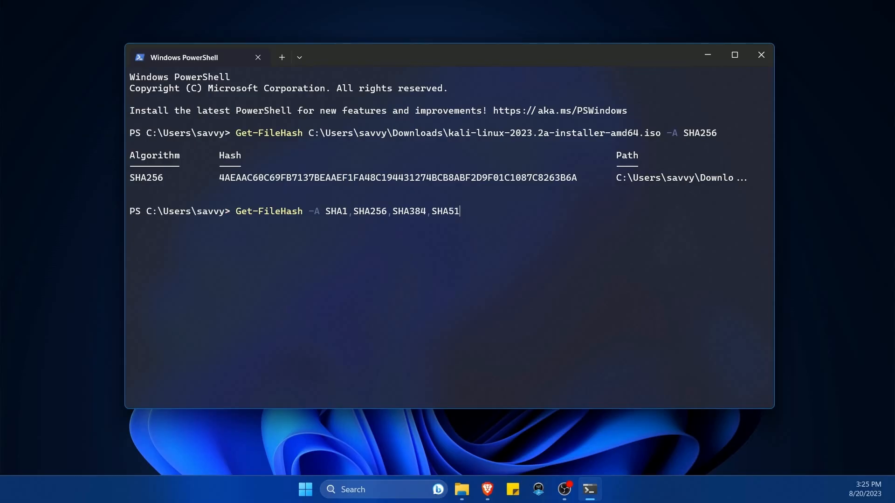
text(2,MD%)
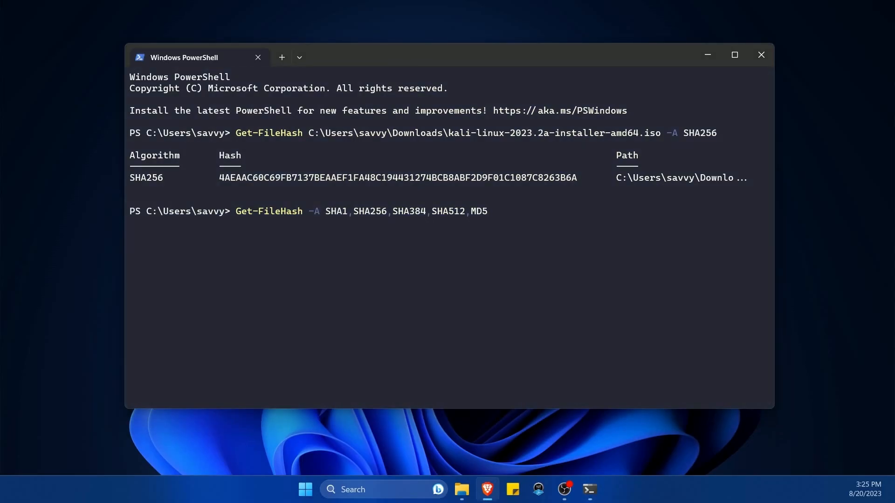
mouse_move(335, 221)
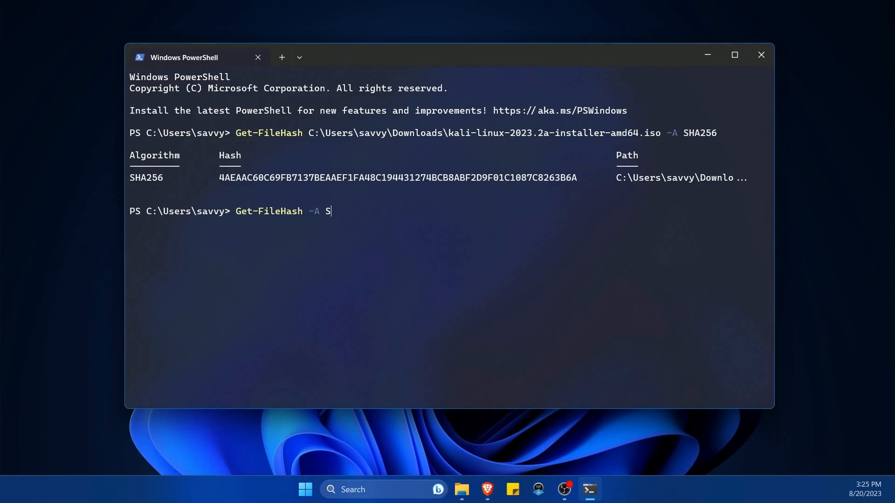
- Replace the algorithm list with a parenthesized Get-FileHash on the Kali ISO path in Downloads
key(BackSpace)
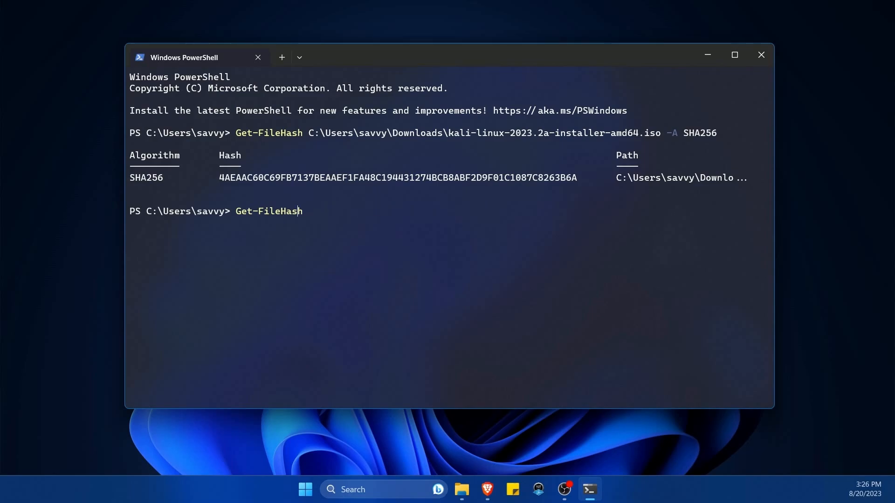
text(()
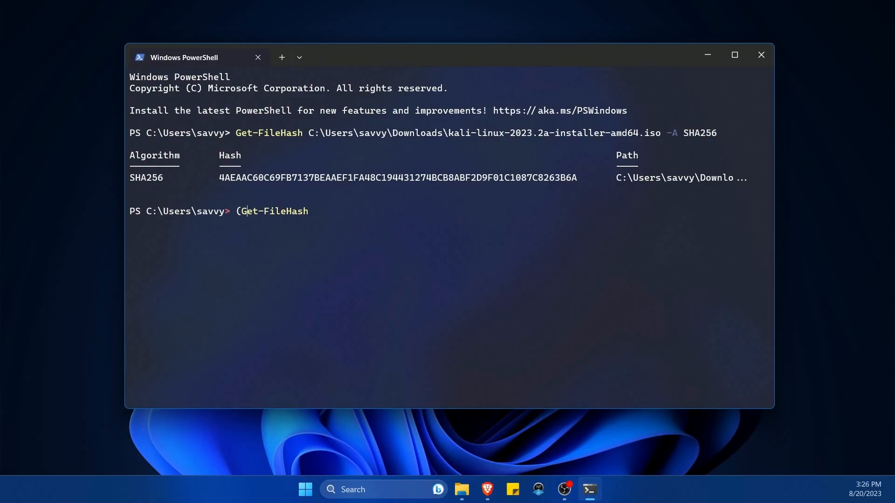
text(" ")
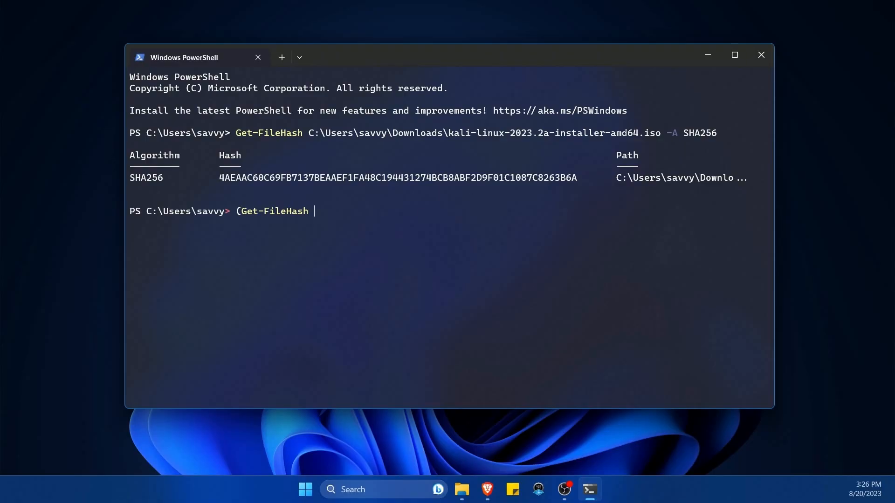
mouse_move(617, 297)
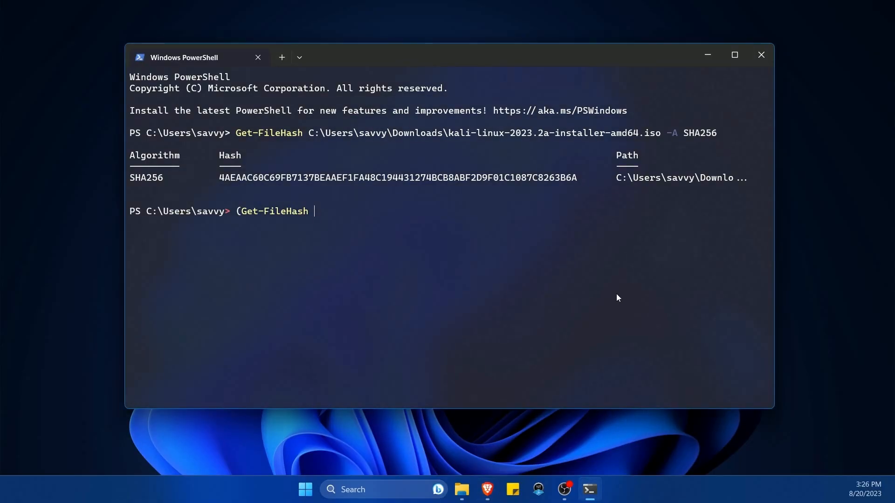
text(C:)
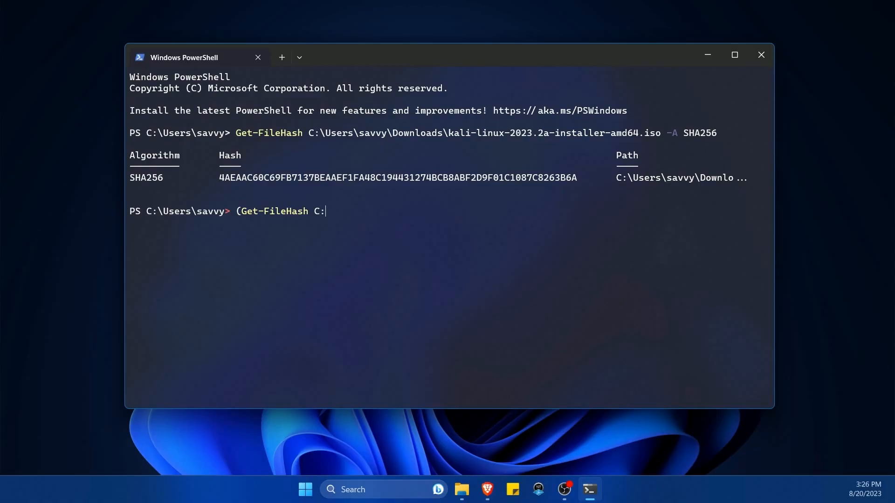
text(\Users\savvy\)
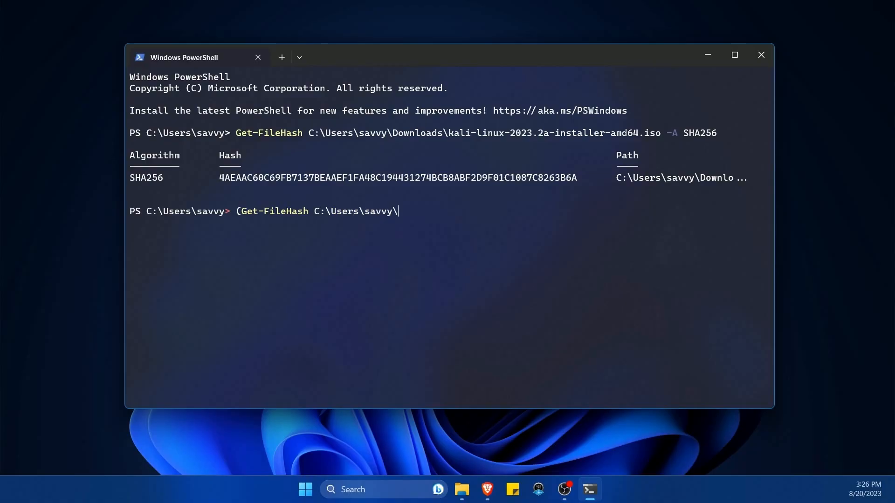
text(Downloads\)
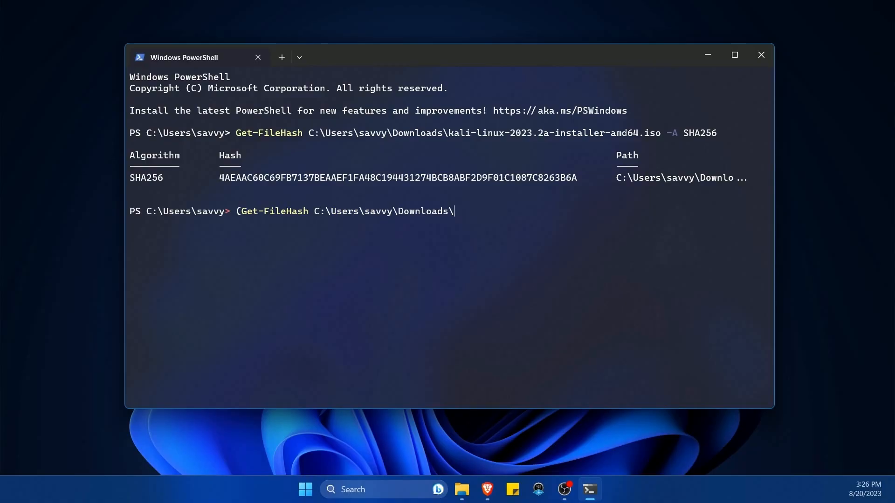
text(kali-linux-2023.2a-installer-amd64.iso -A)
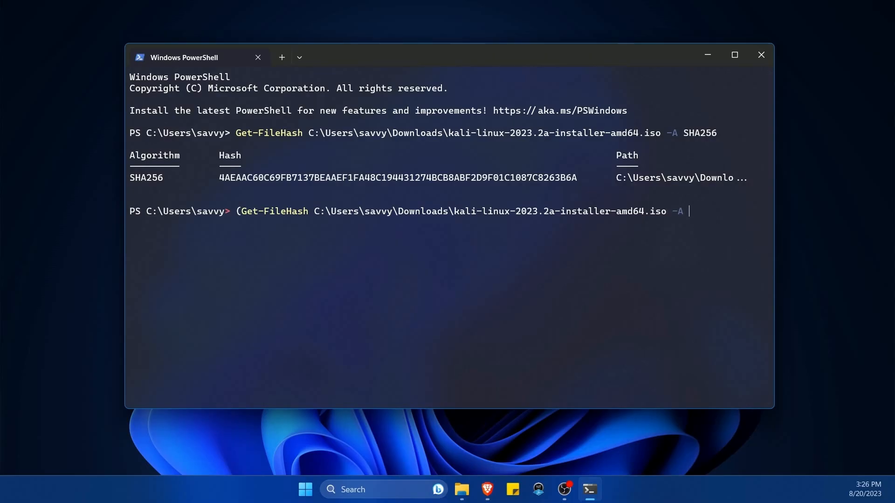
- Finish the command with -A SHA256 and a closing ).hash to return only the hash value
text(SHA256)
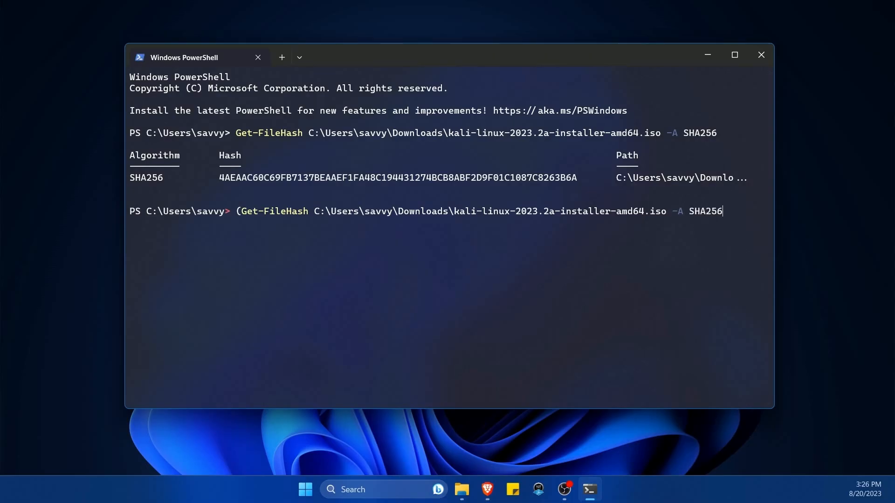
mouse_move(704, 216)
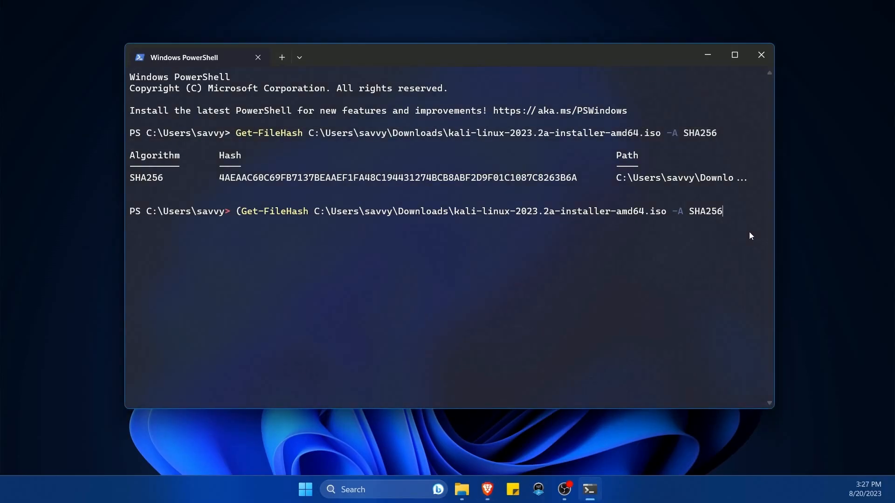
text())
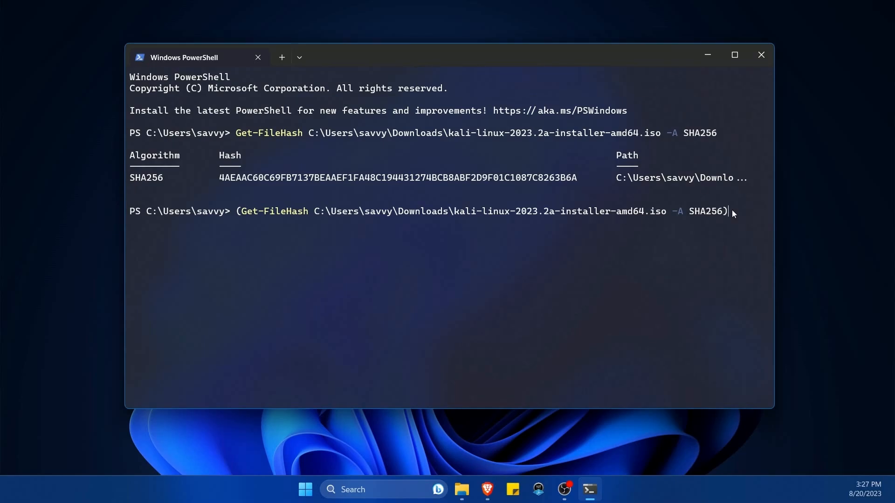
text(.hash)
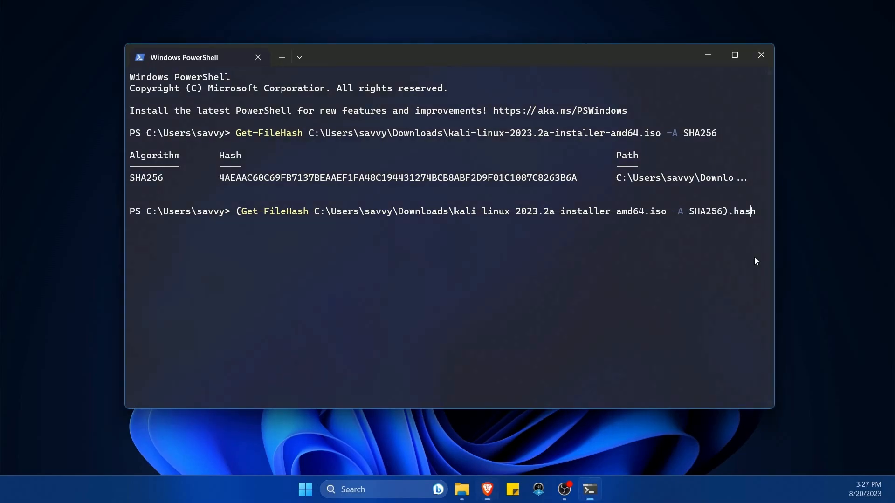
key(Enter)
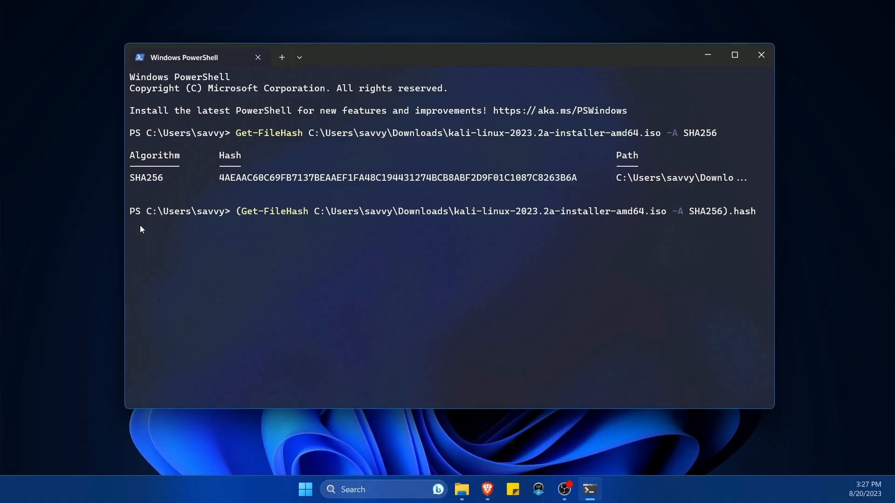
- Append -eq and the published checksum in double quotes to compare it with the ISO's hash
text(-eq)
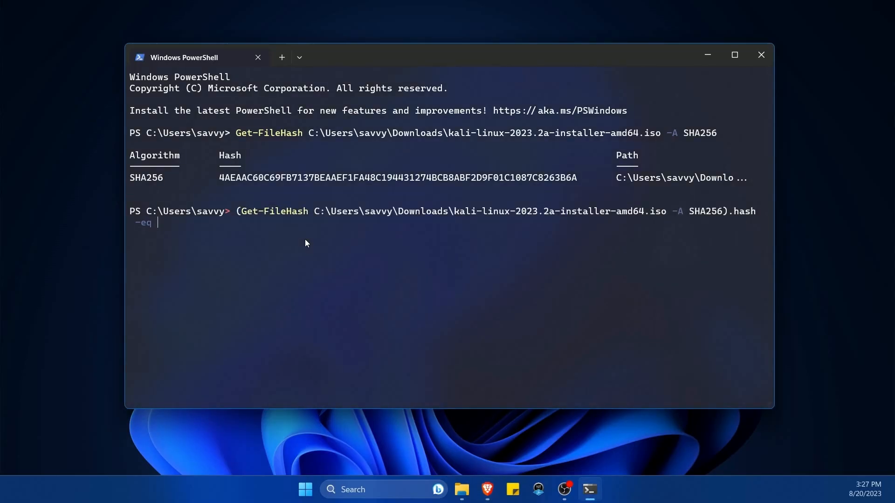
text("")
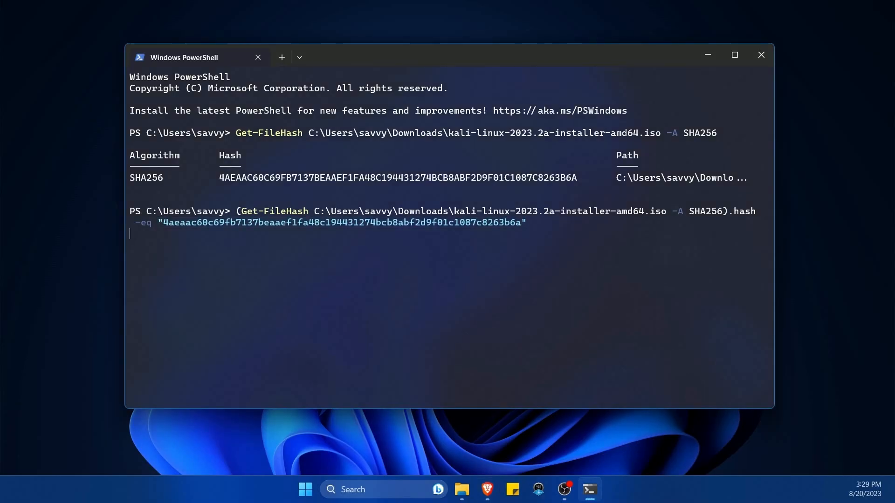
- Execute the -eq comparison, which prints True for the published checksum
key(Enter)
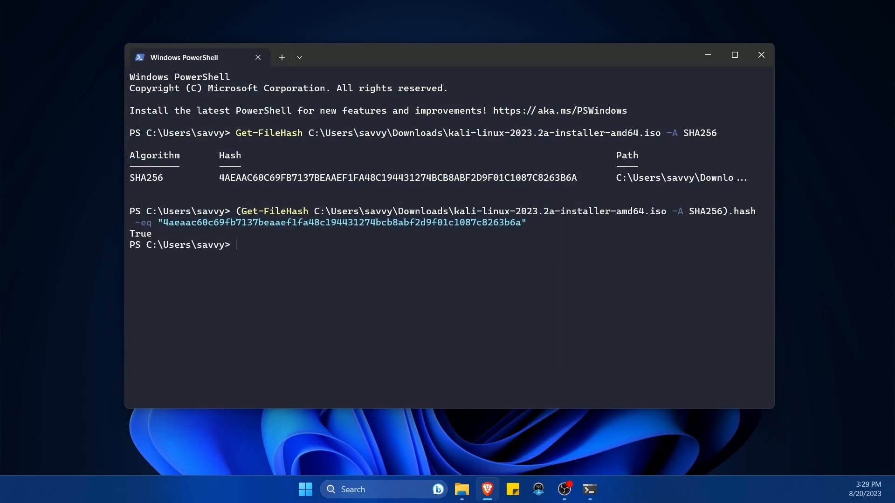
mouse_move(411, 213)
text((Get-FileHash C:\Users\savvy\Downloads\kali-linux-2023.2a-installer-amd64.iso -A SHA256).hash -eq "4aeaac60c69fb7137beaaef1fa48c194431274bcb8abf2d9f01c1087c8263b6e")
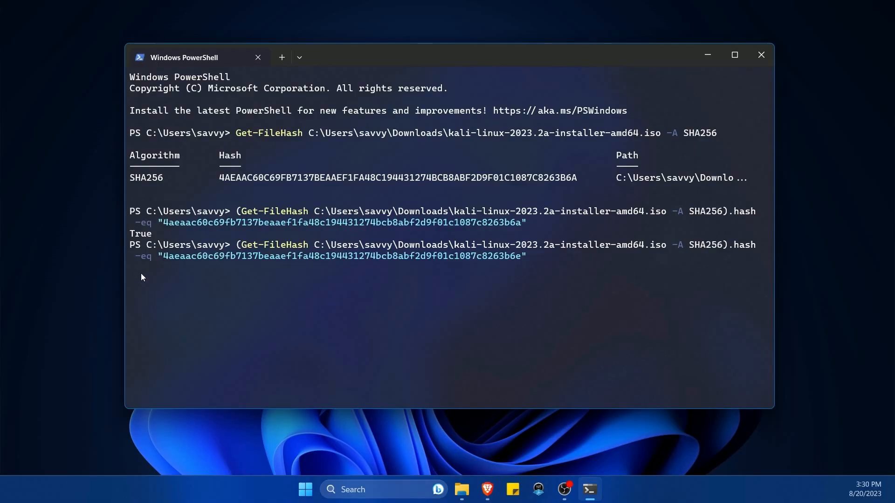
- Rerun the comparison with the checksum's last character changed to e, printing False
key(Enter)
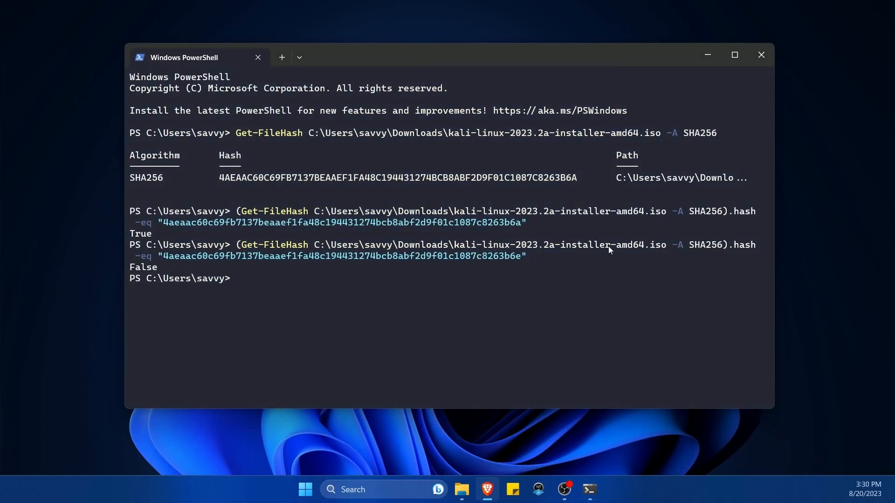
drag(162, 256, 524, 255)
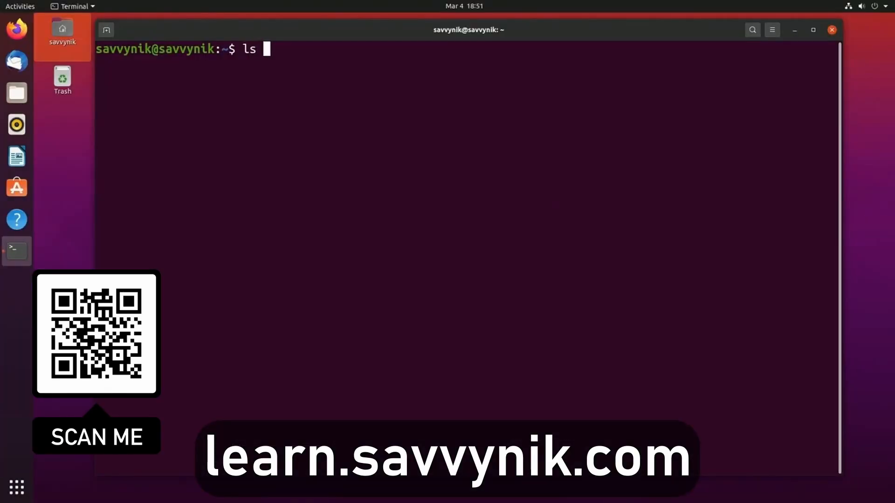
- Enter 'sudo apt ins' at the Ubuntu shell prompt
text(sudo apt ins)
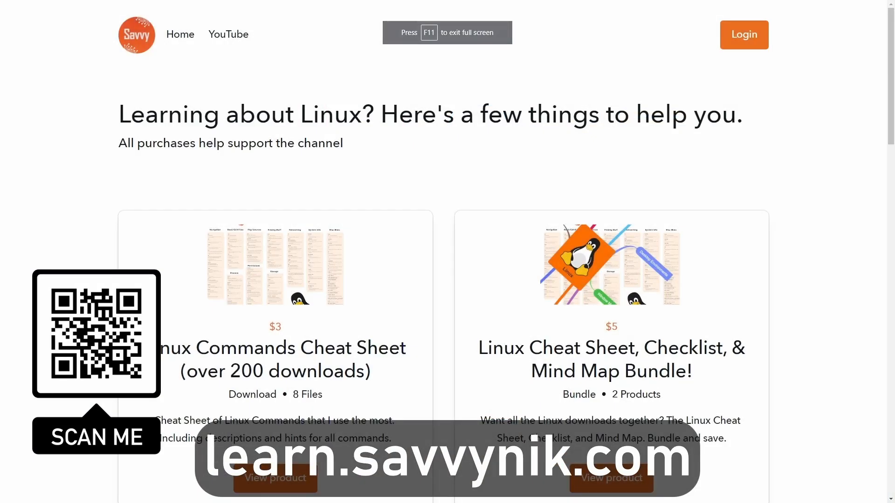
- Scroll down past the Linux products and newsletter signup to the Linux Terms Preview video
scroll(down, 3)
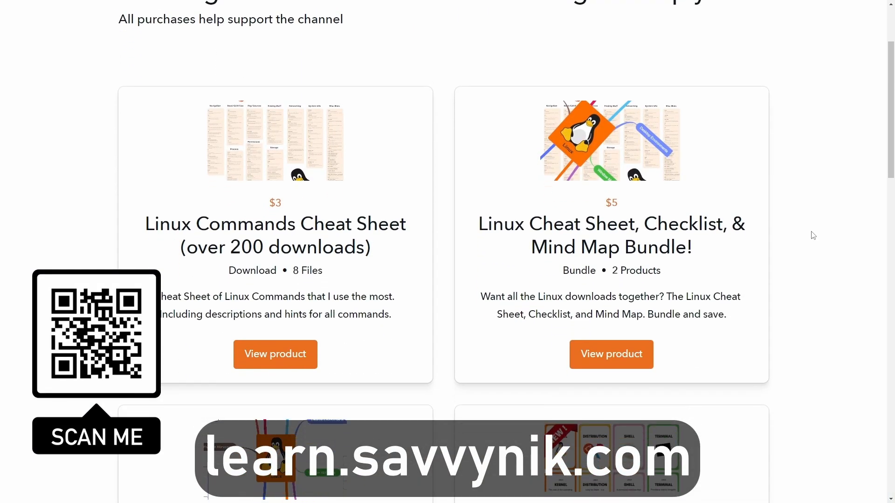
scroll(down, 3)
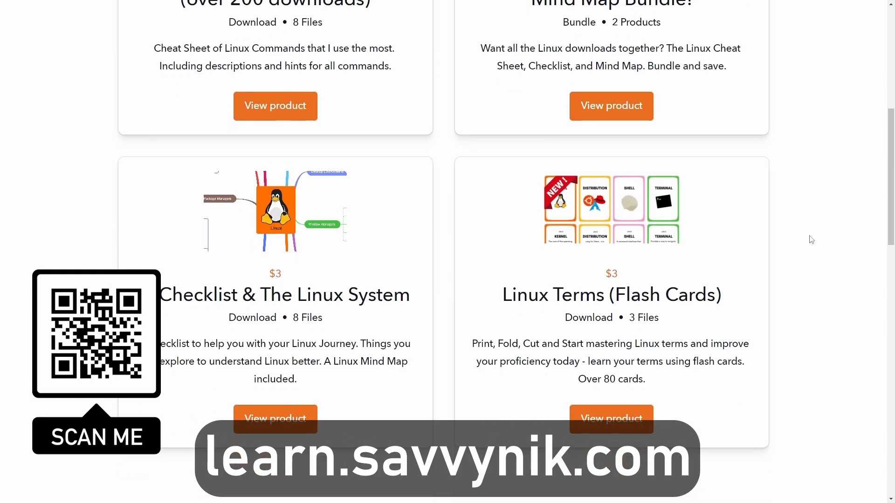
scroll(down, 3)
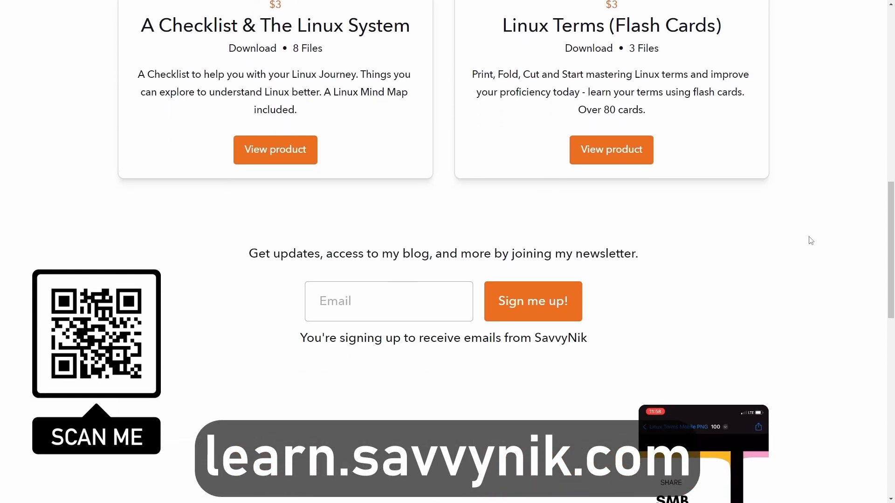
scroll(down, 3)
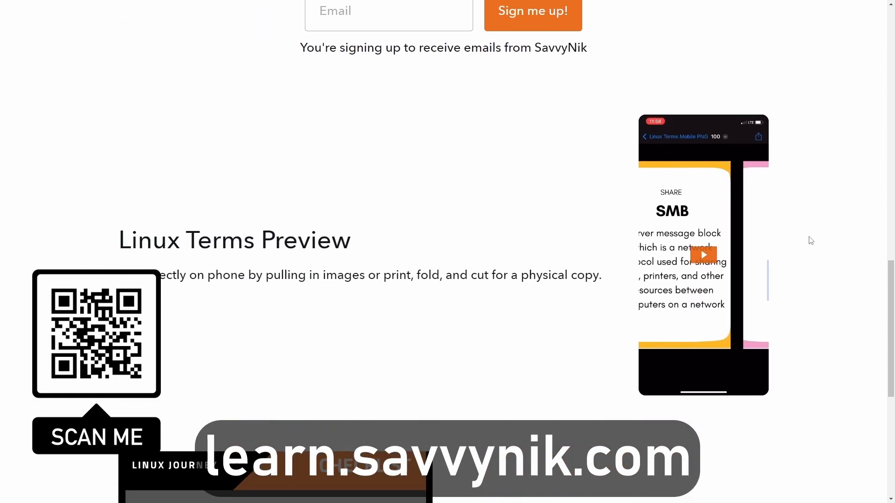